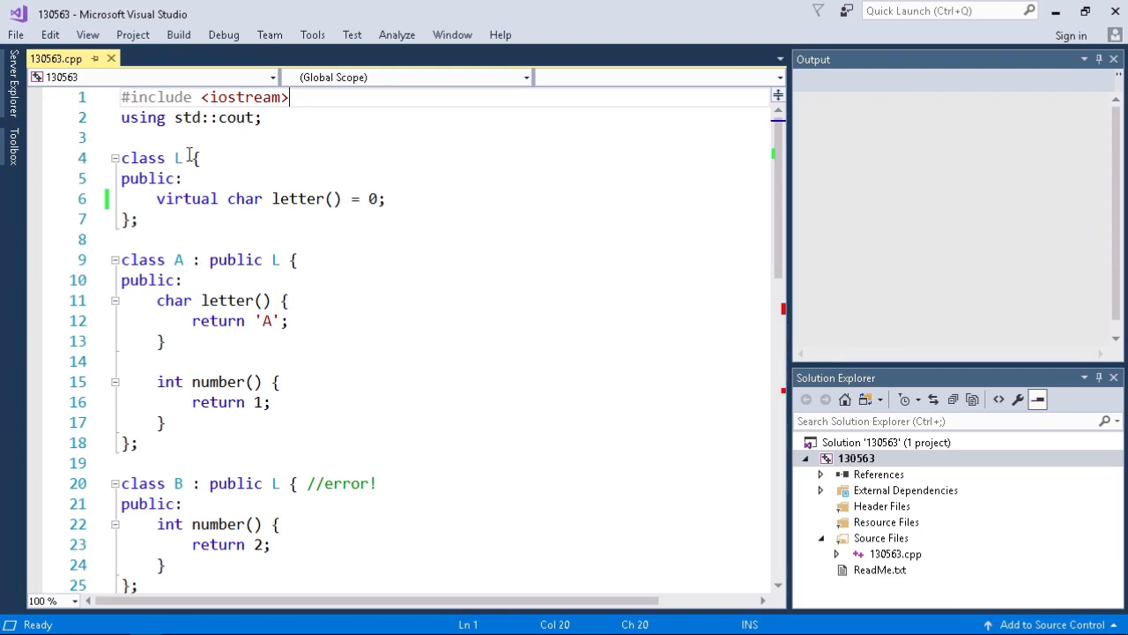
mouse_move(176, 156)
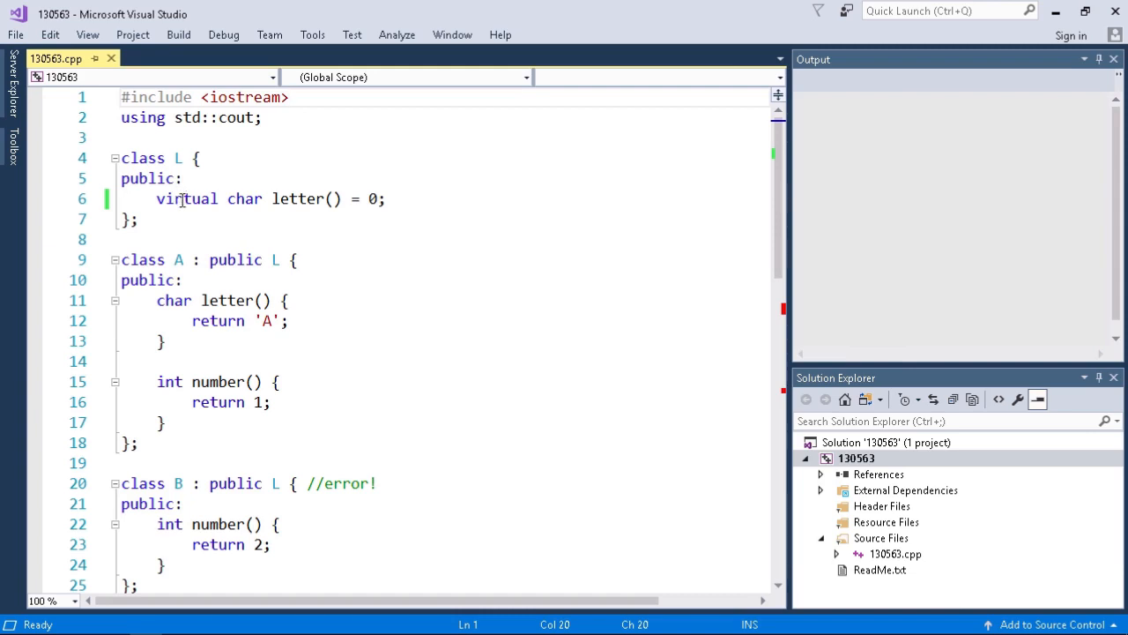
mouse_move(307, 197)
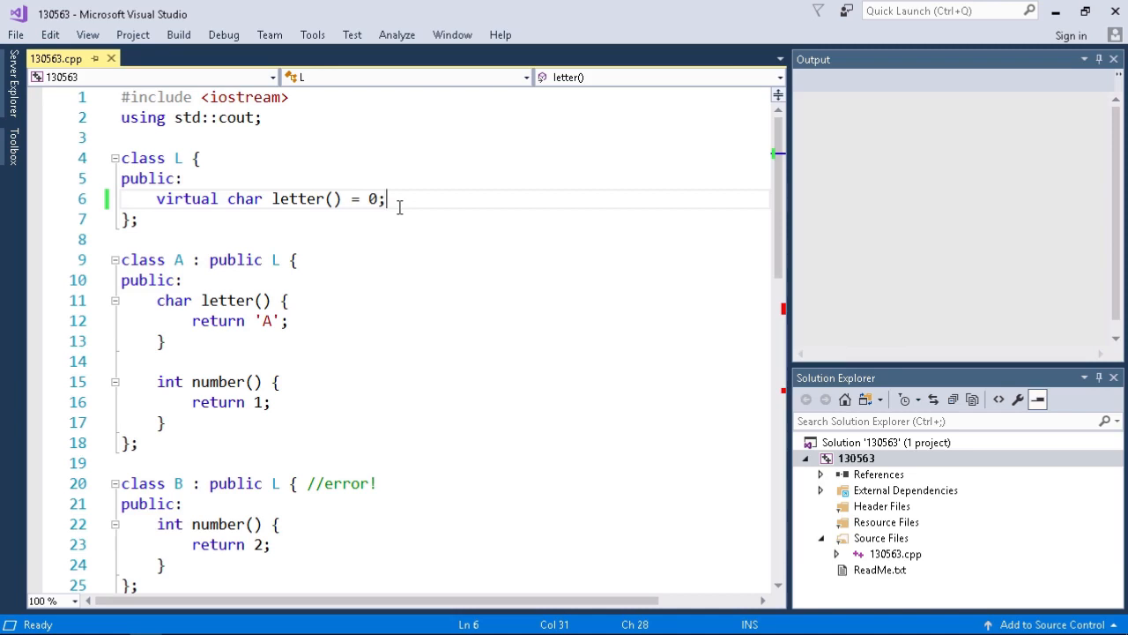
mouse_move(332, 175)
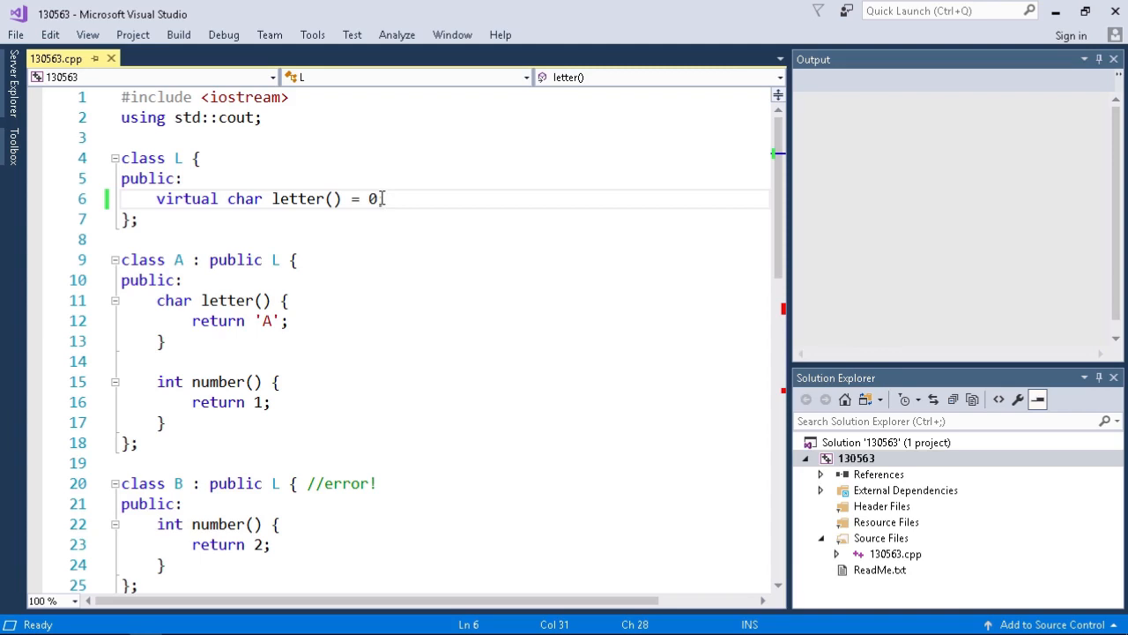
Comment out line 30 'L l;' in main so the abstract class L is no longer instantiated.
text(;)
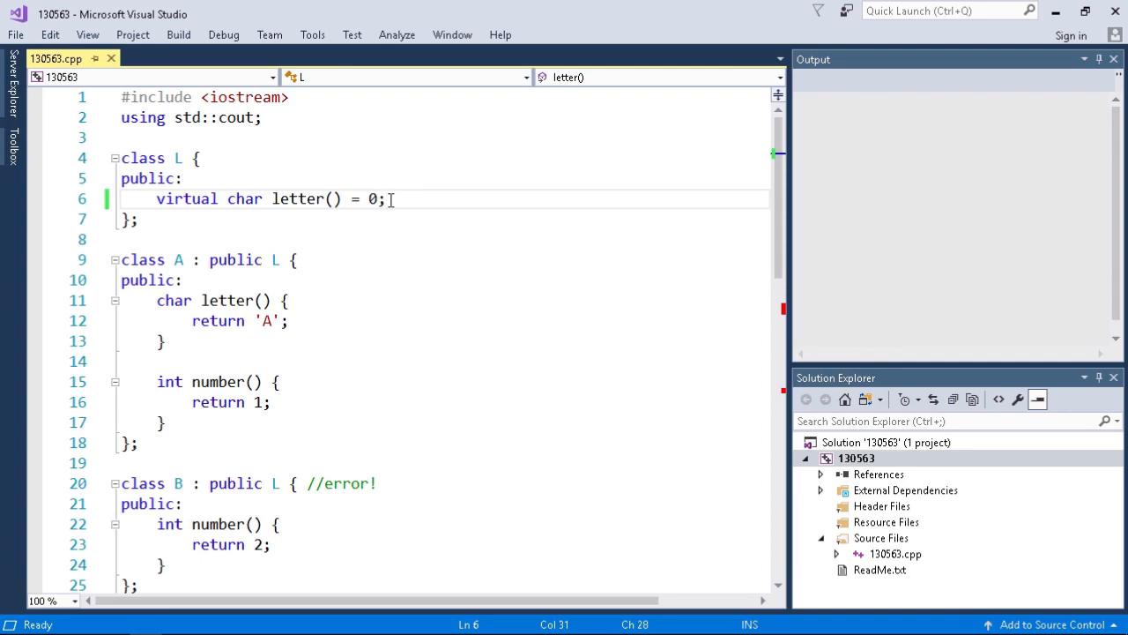
scroll(down, 3)
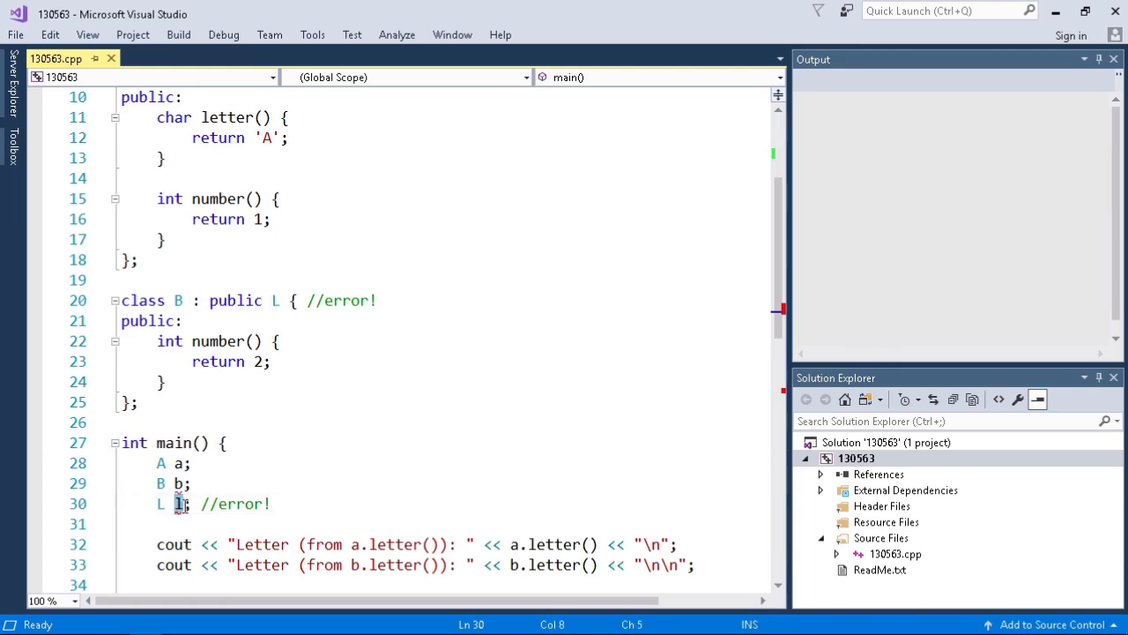
mouse_move(178, 504)
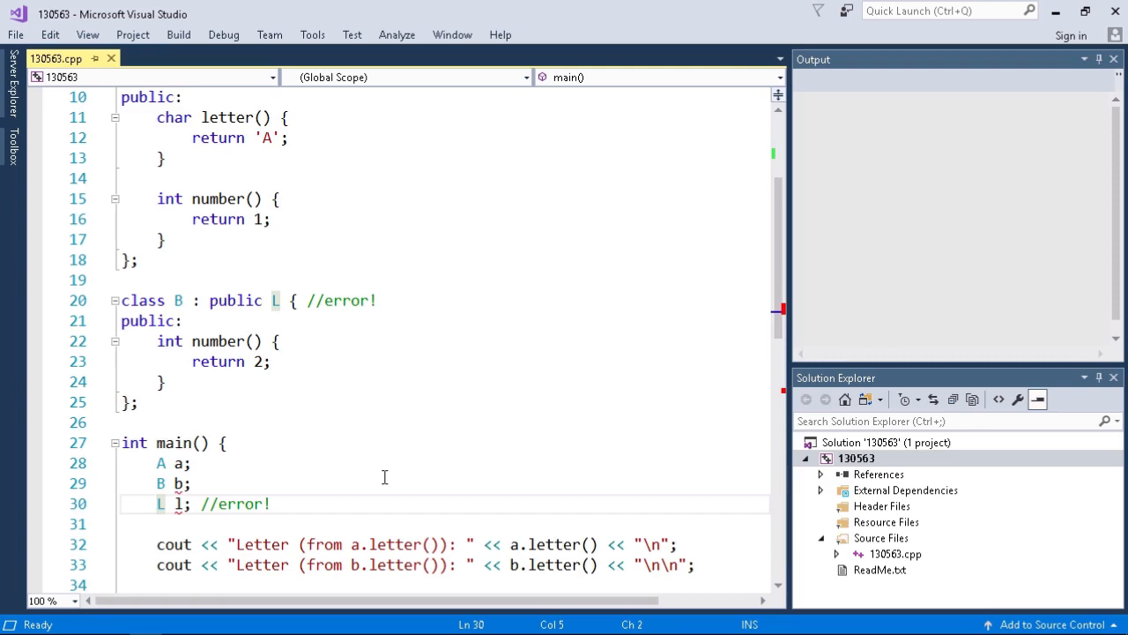
text(//)
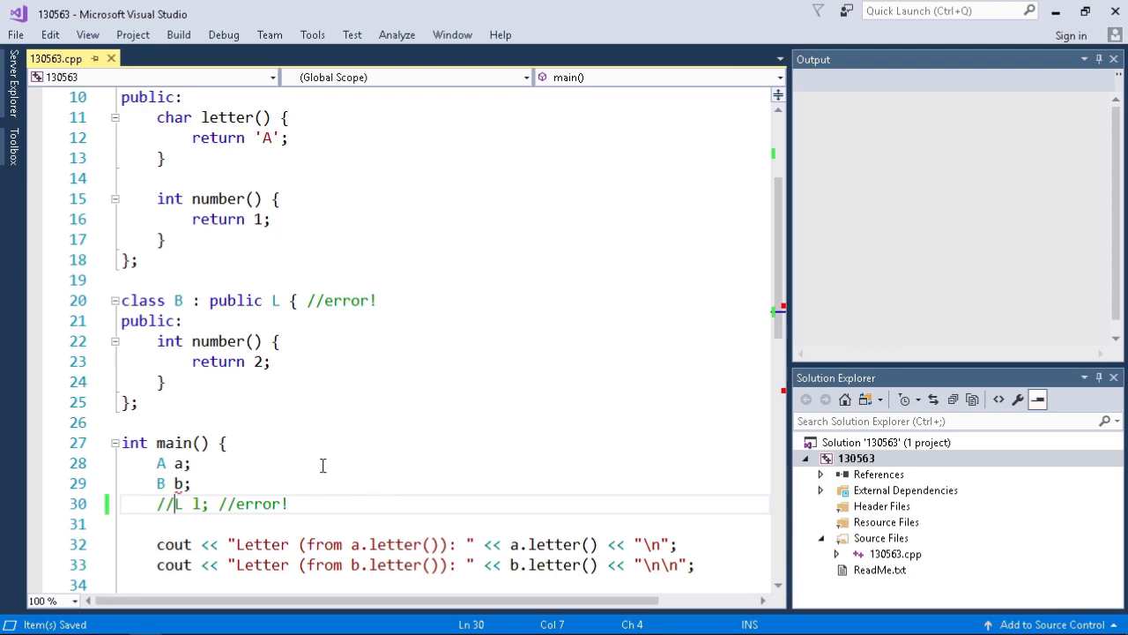
mouse_move(178, 483)
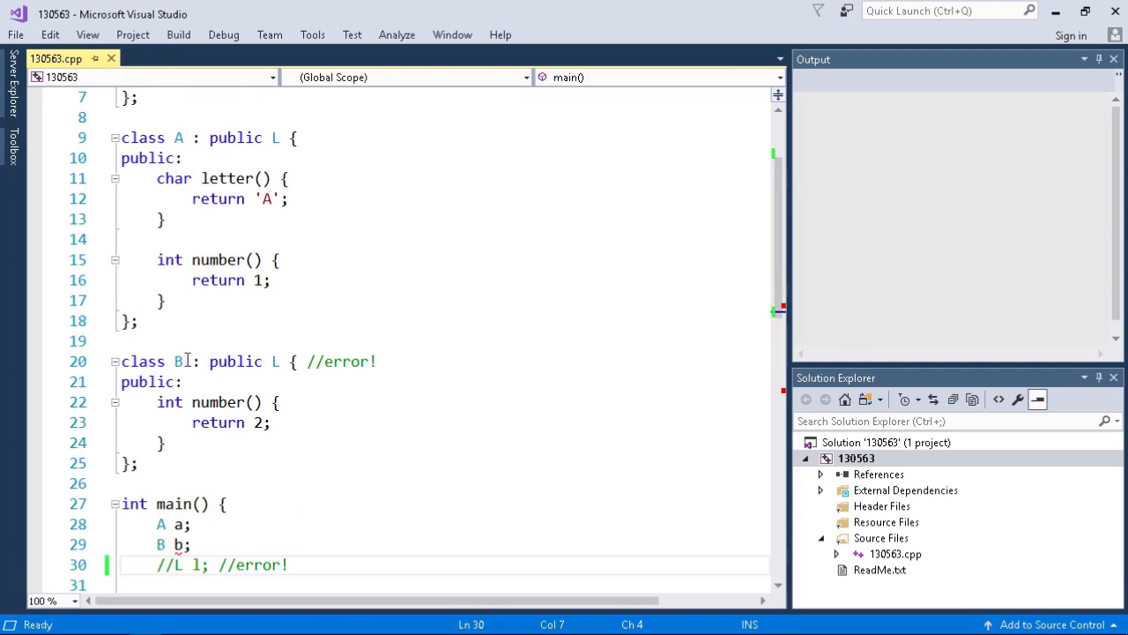
mouse_move(275, 360)
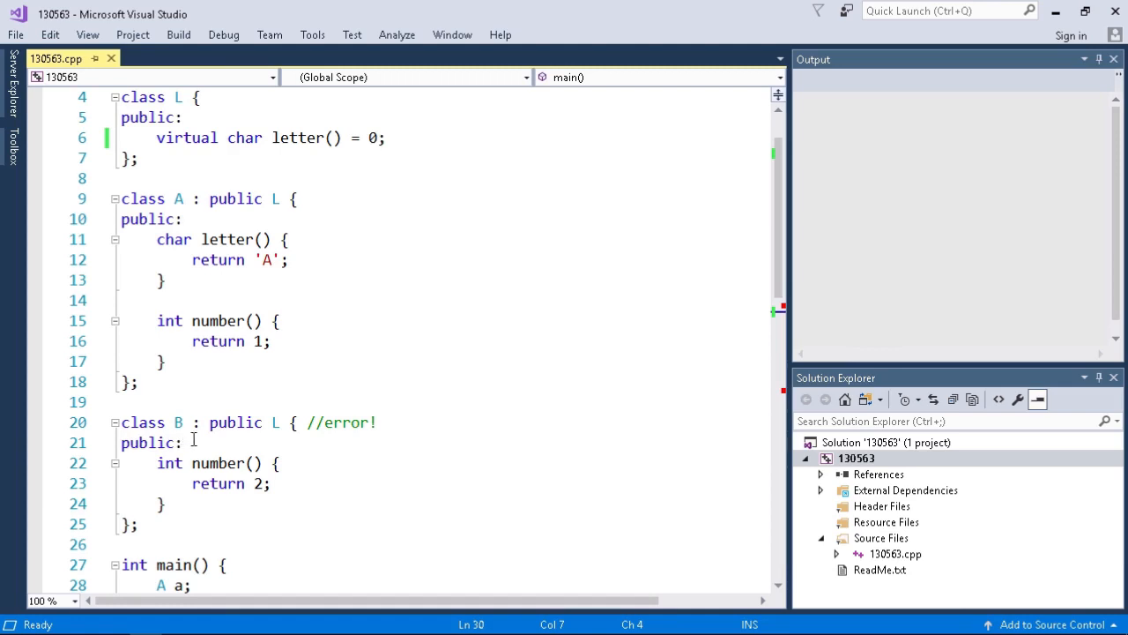
Add char letter() { return 'B'; } inside class B after public:.
click(186, 442)
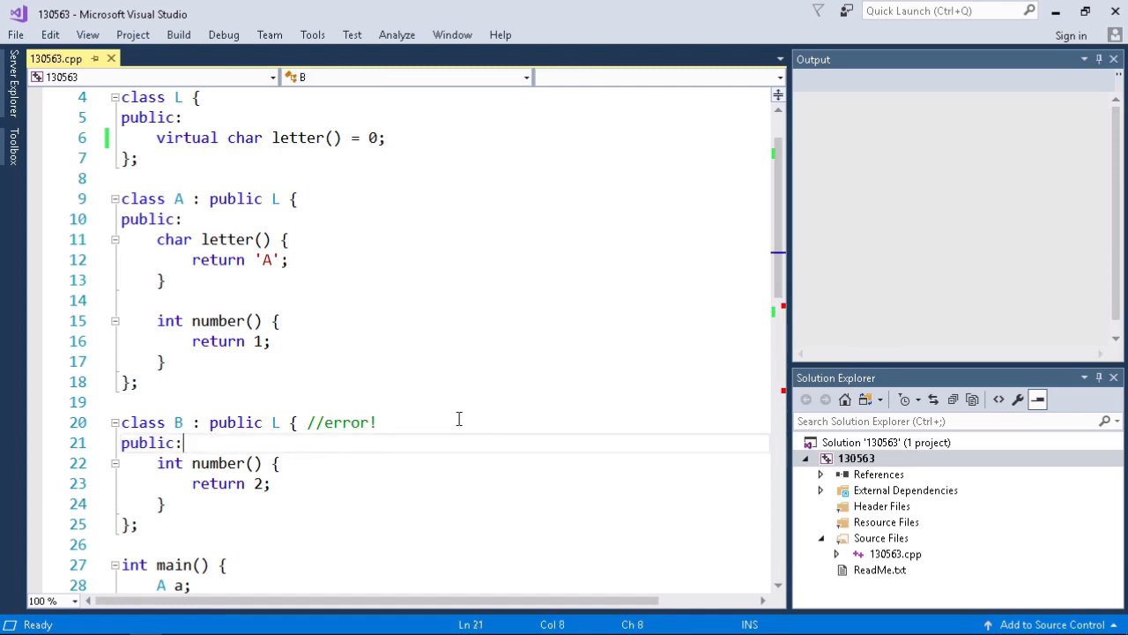
text(char letter() {)
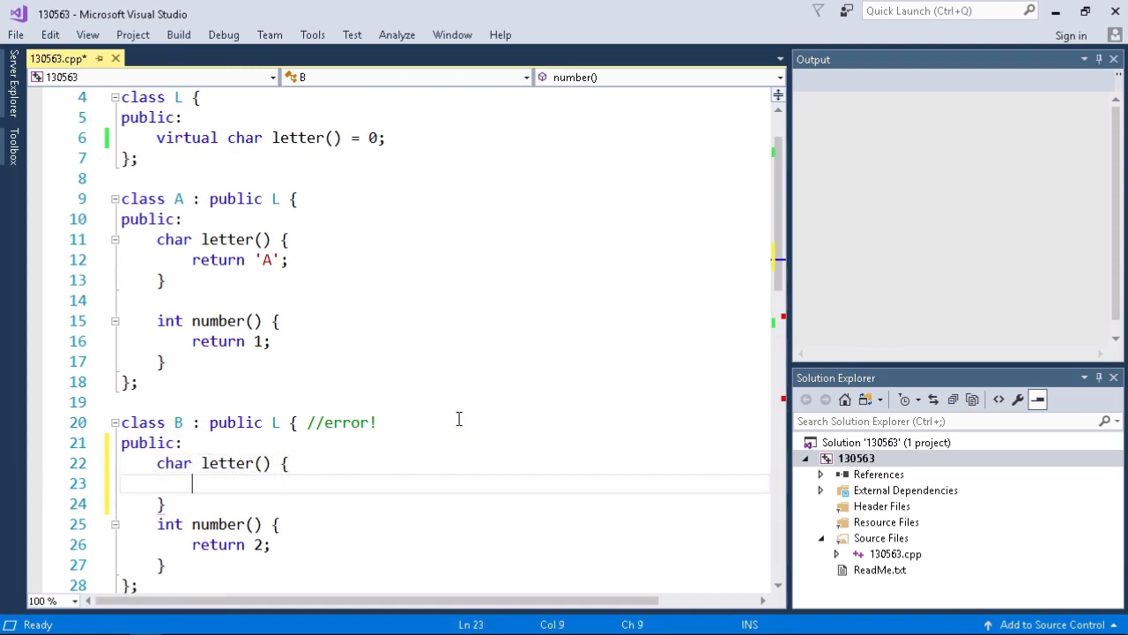
text(return '')
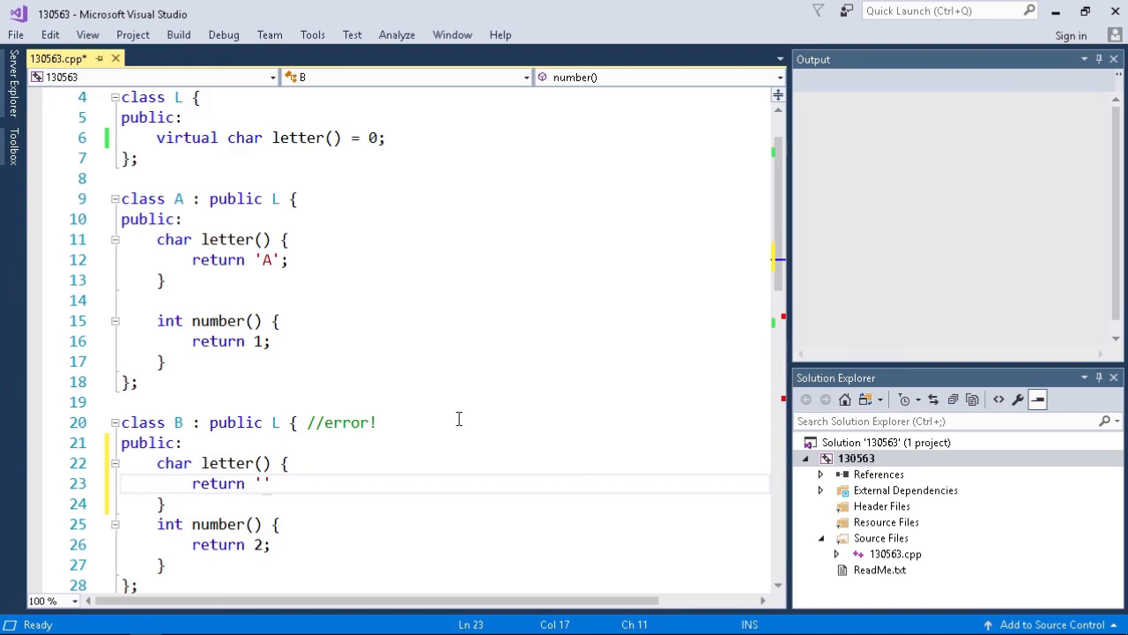
text(B)
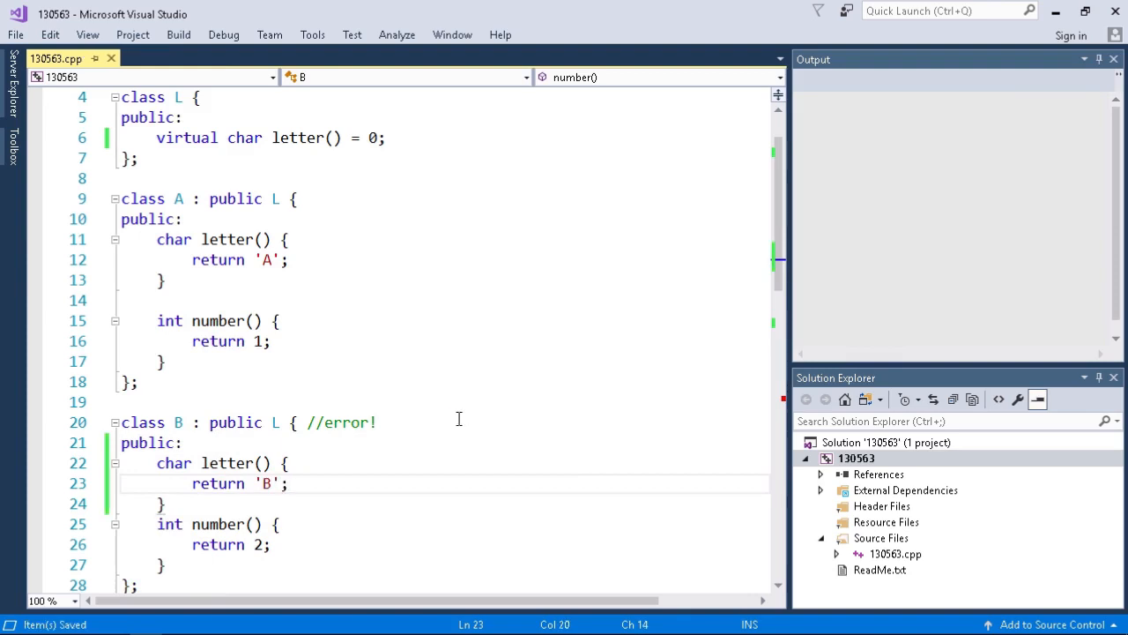
scroll(down, 3)
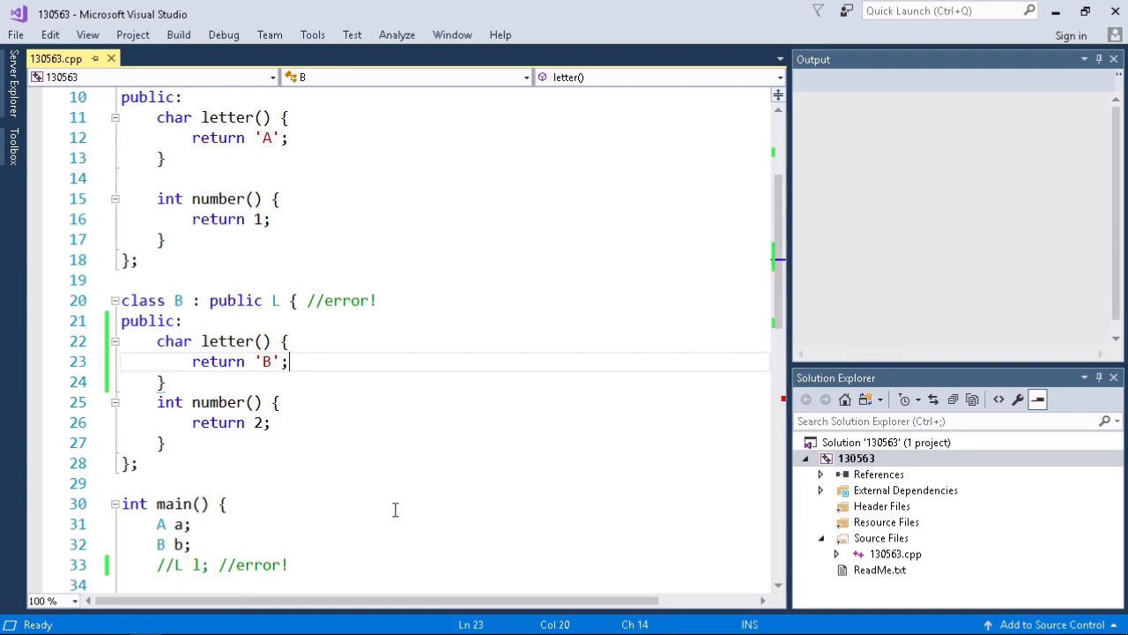
Review main where the L pointer takes the address of a on line 39.
scroll(down, 3)
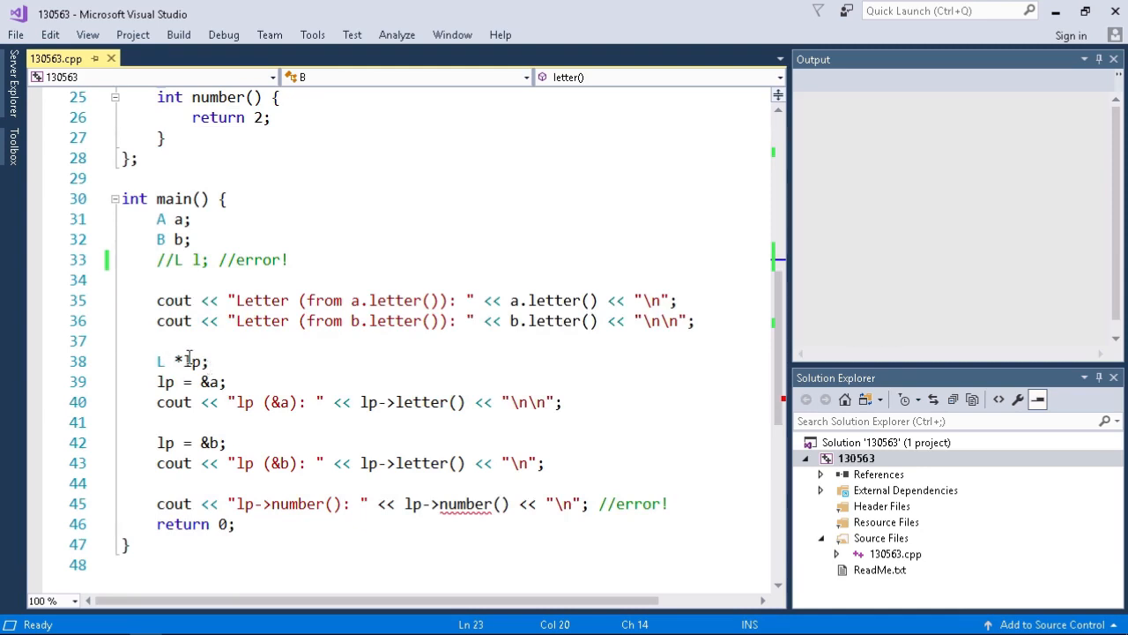
double_click(187, 359)
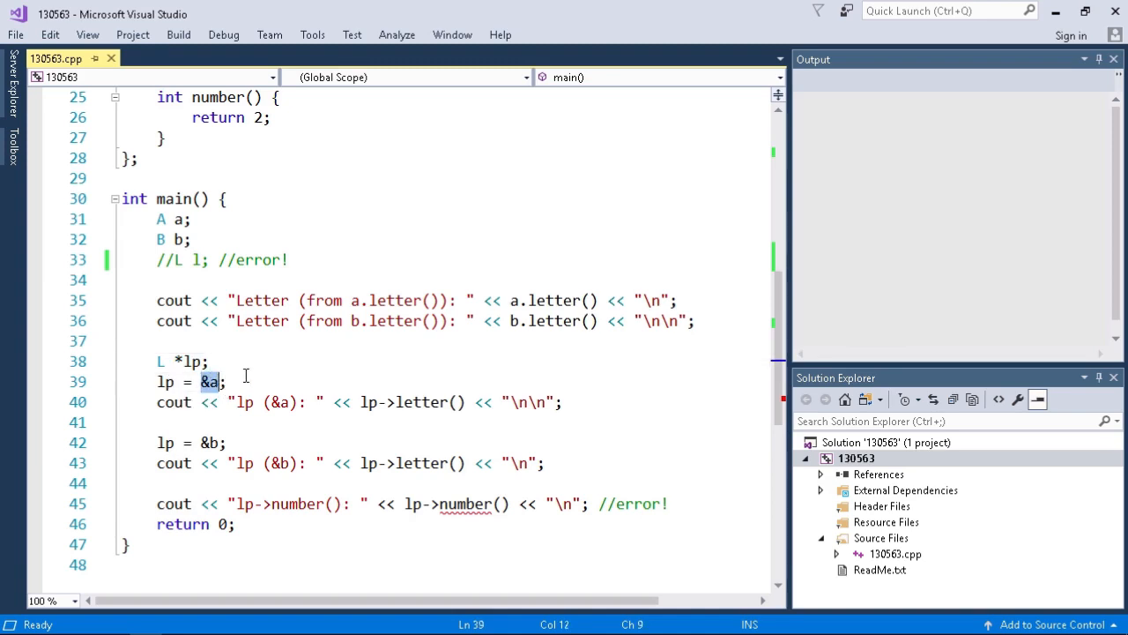
mouse_move(245, 374)
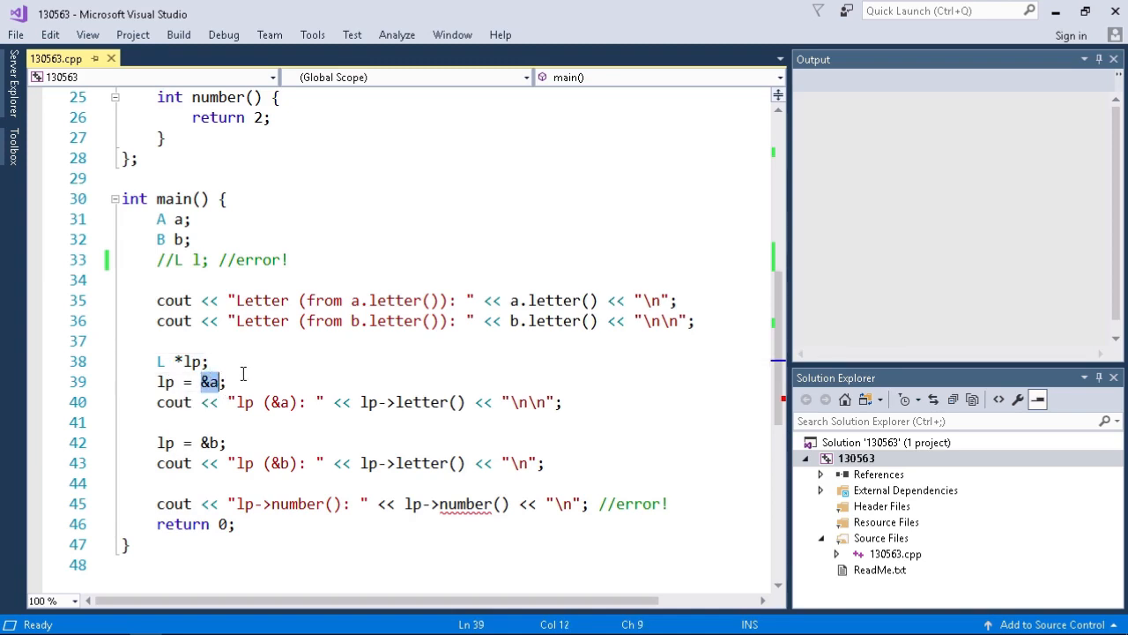
mouse_move(423, 402)
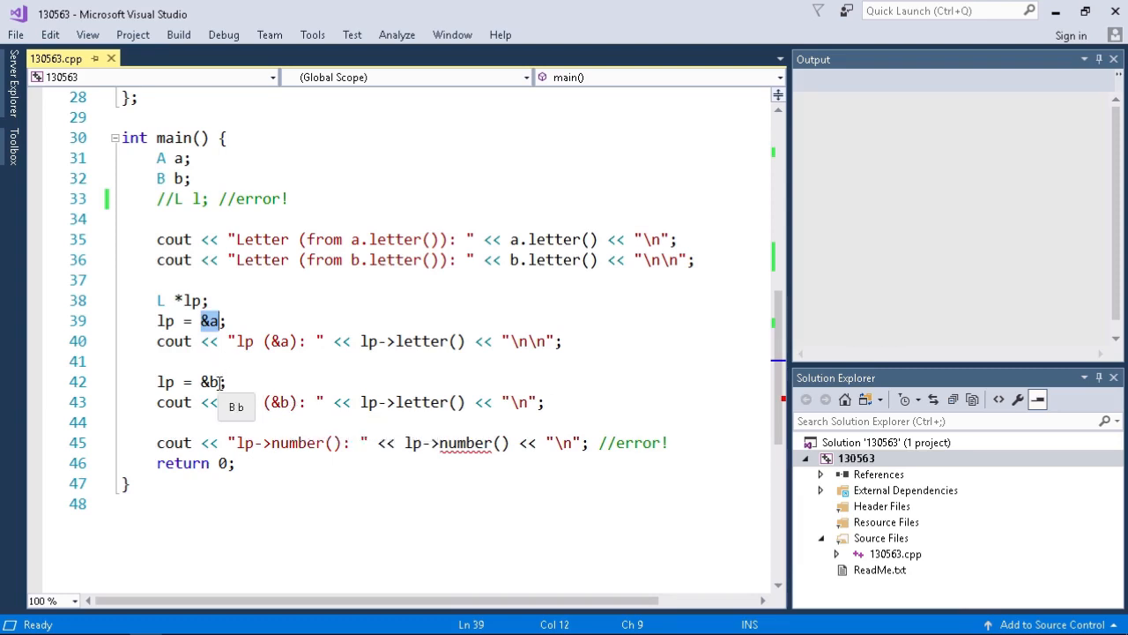
mouse_move(462, 443)
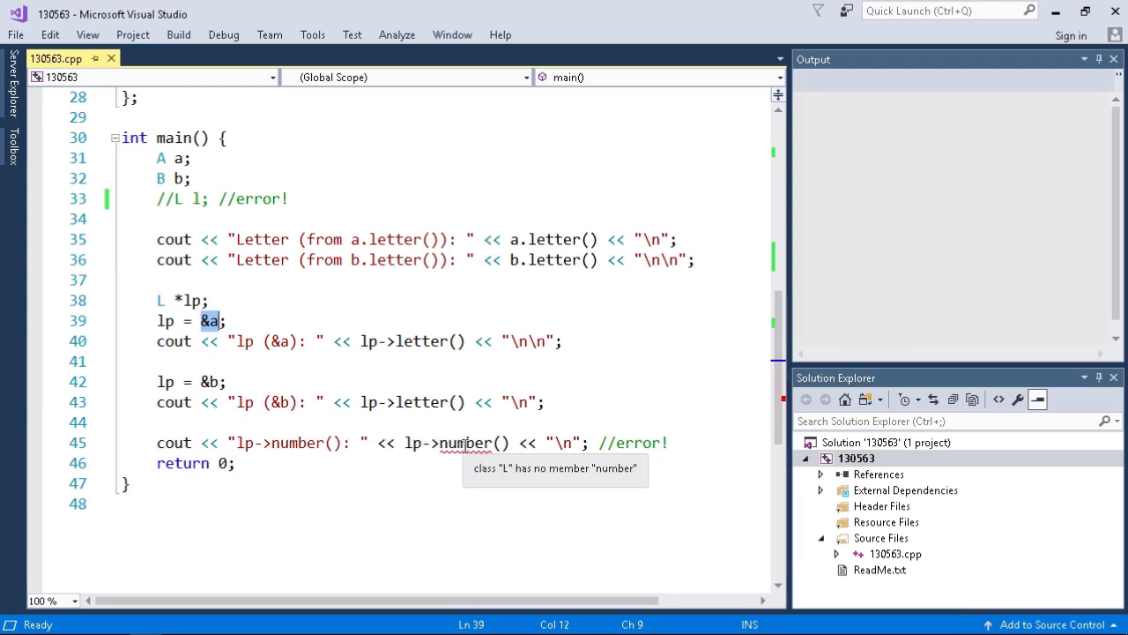
mouse_move(280, 437)
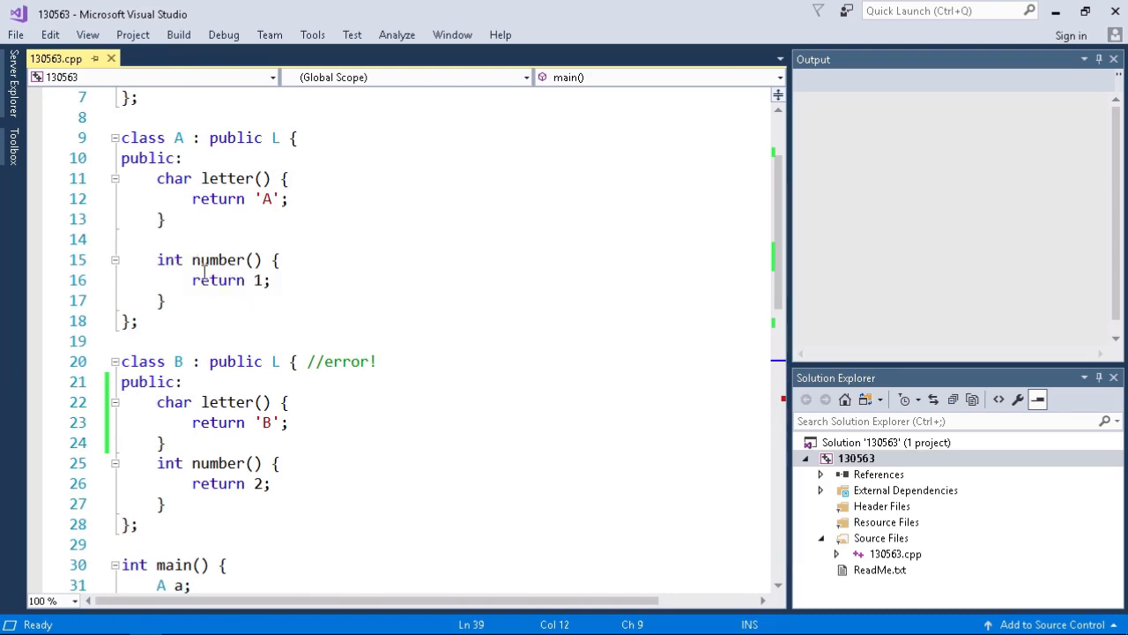
mouse_move(247, 483)
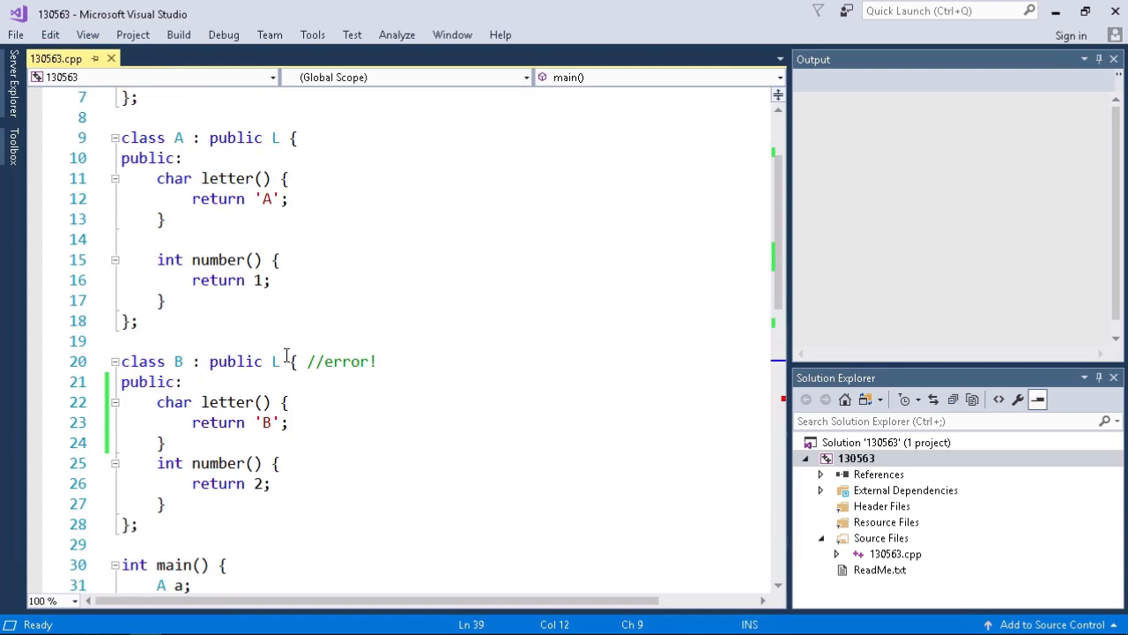
Declare 'virtual int number() = 0;' below letter() in class L and save the file.
scroll(down, 3)
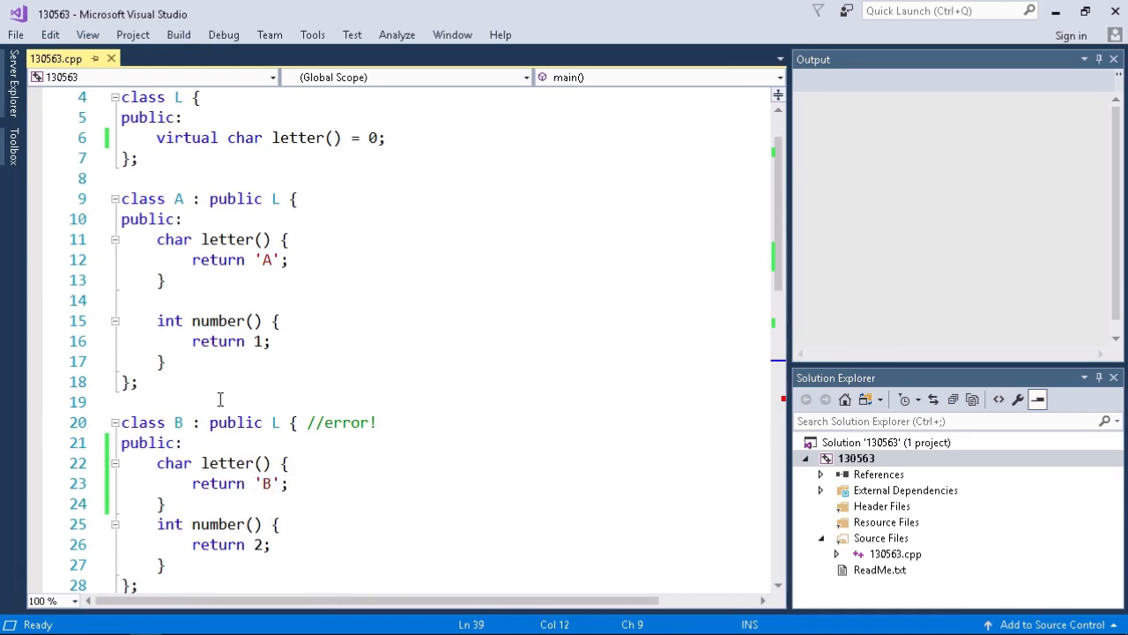
mouse_move(235, 320)
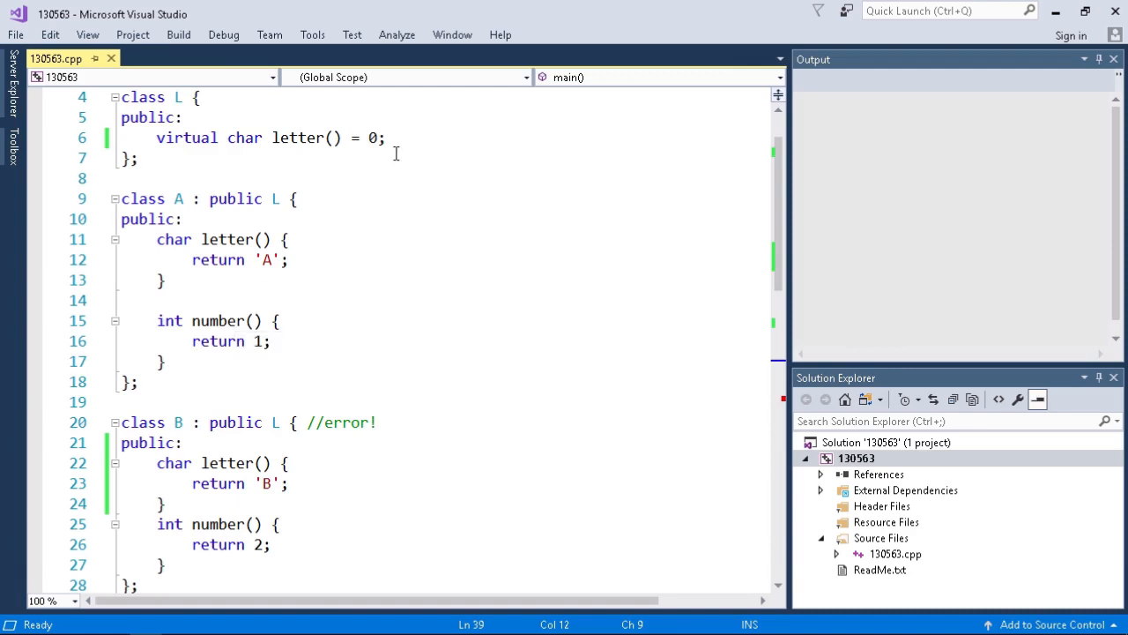
key(Enter)
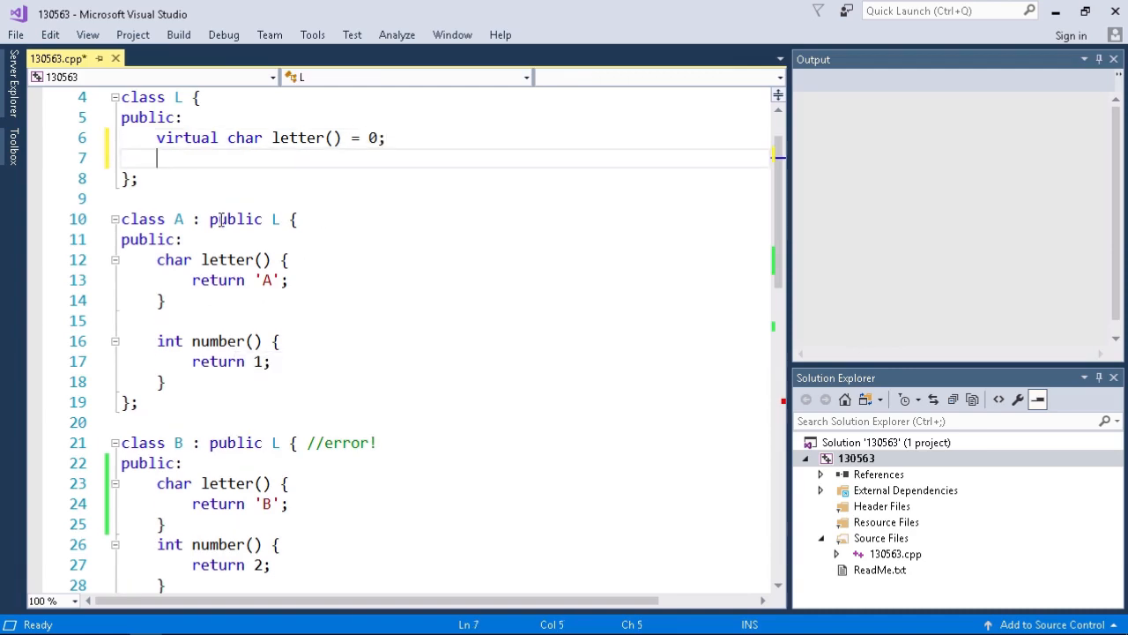
text(virtual)
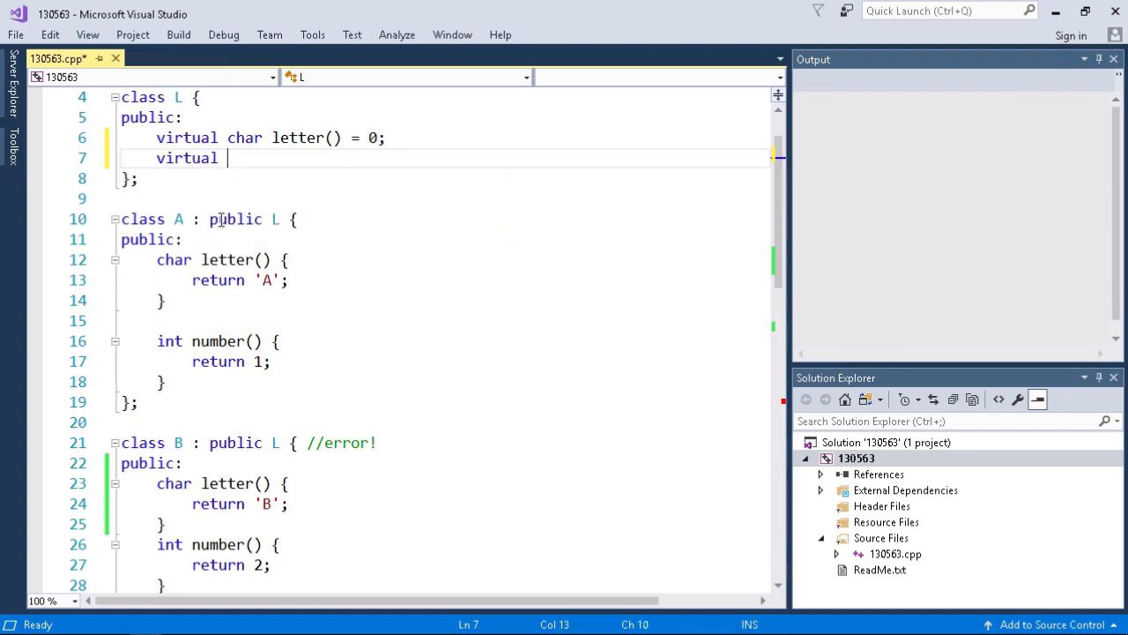
text(int number())
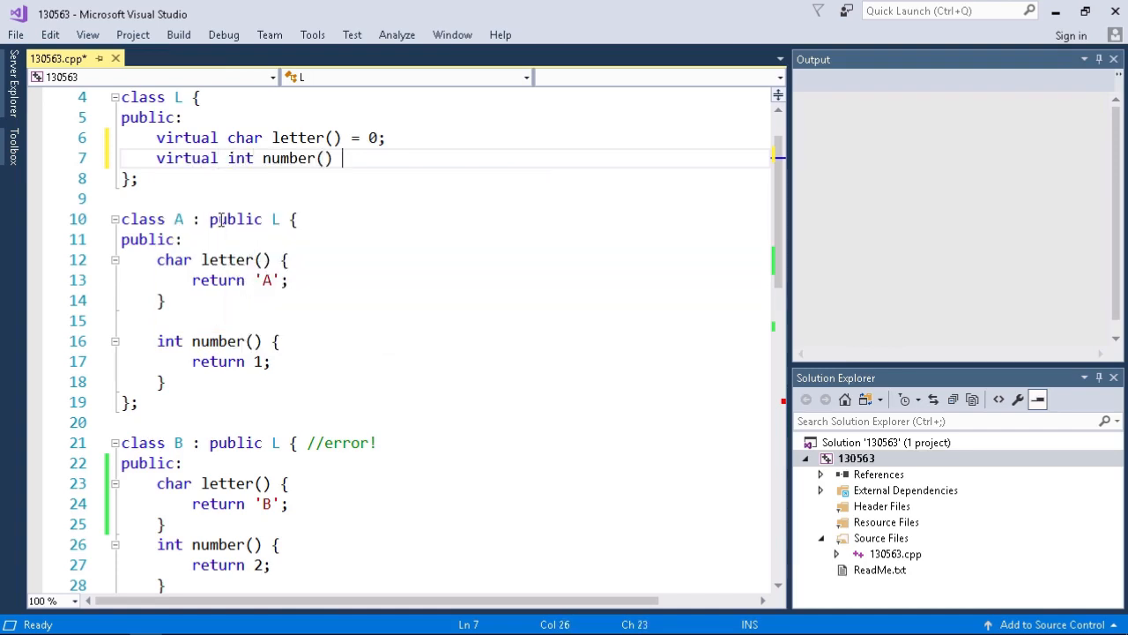
text(= 0;)
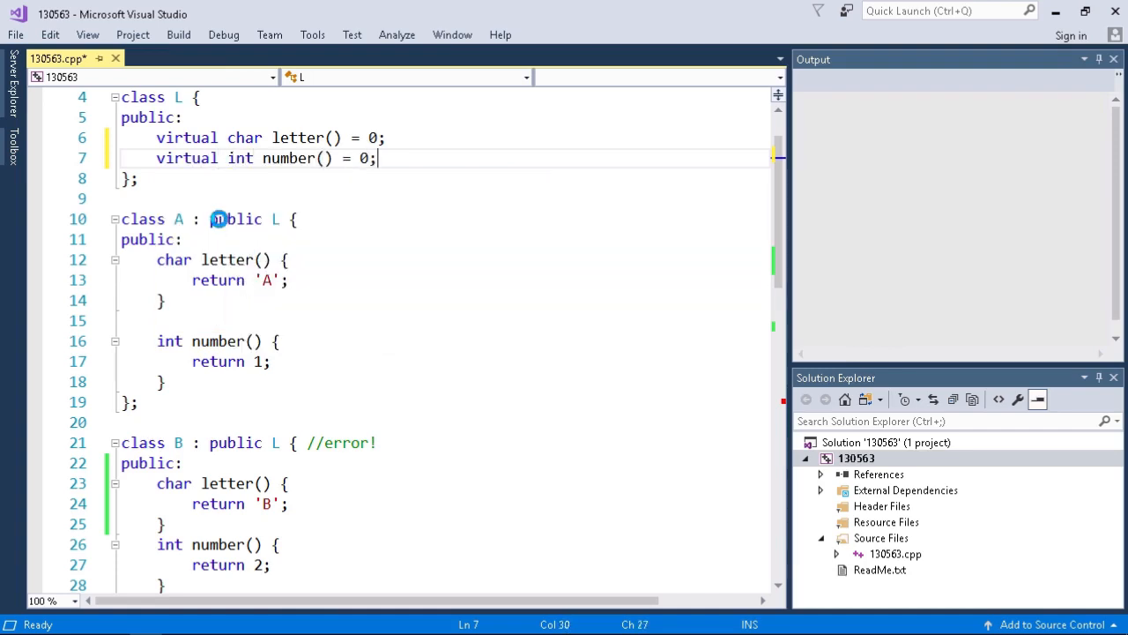
key(ctrl+s)
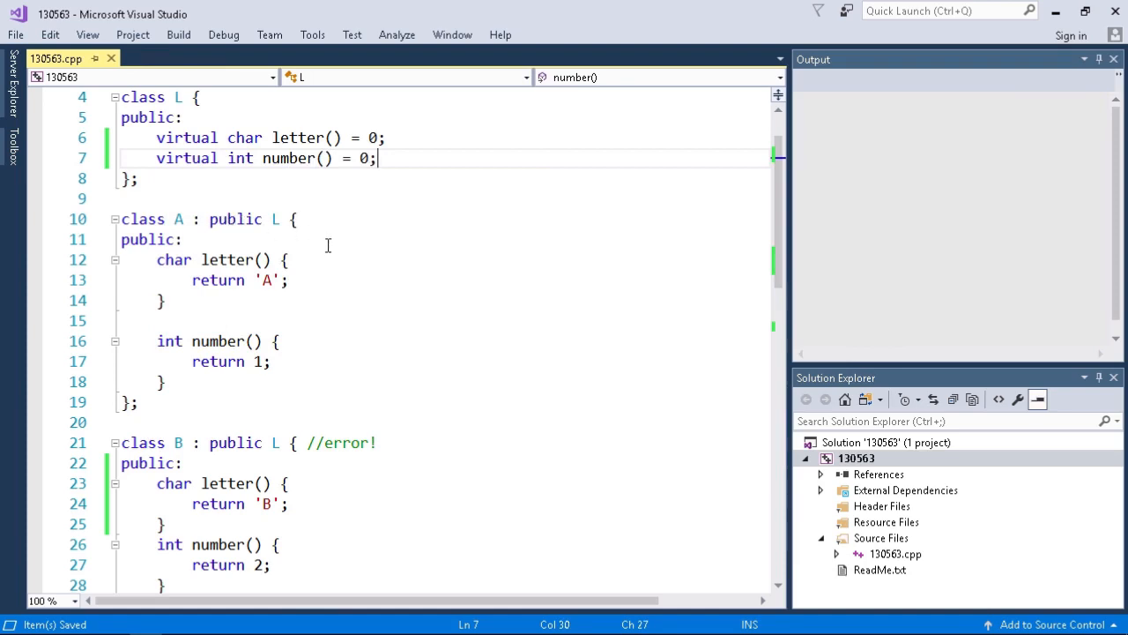
mouse_move(328, 247)
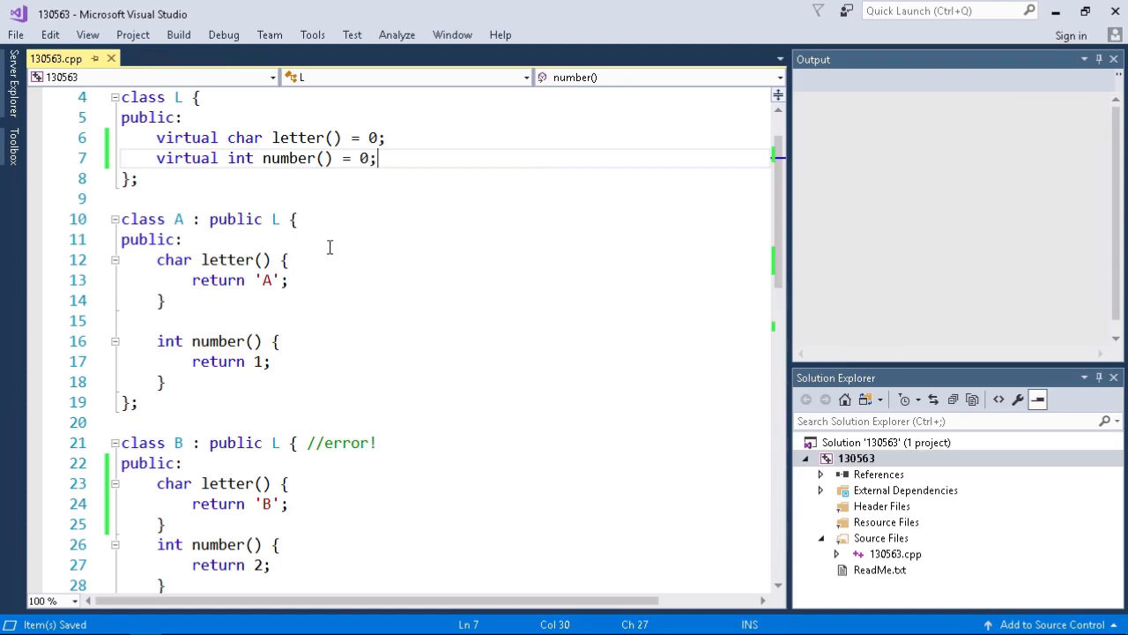
Delete the //error! comment after lp->number() on line 46 and save.
scroll(down, 3)
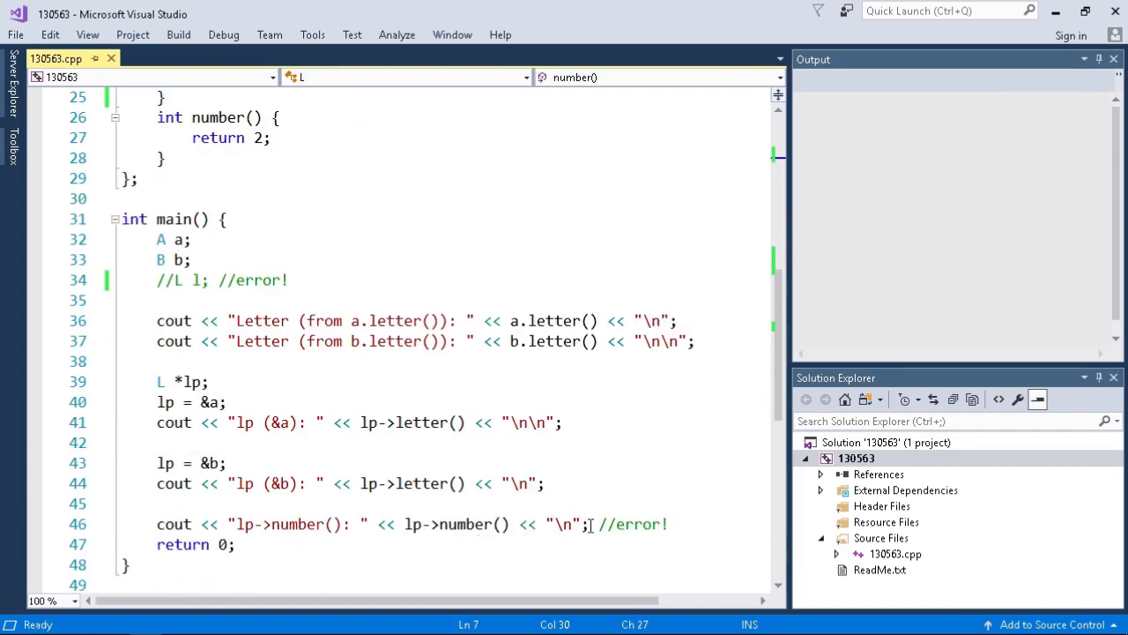
drag(592, 524, 668, 523)
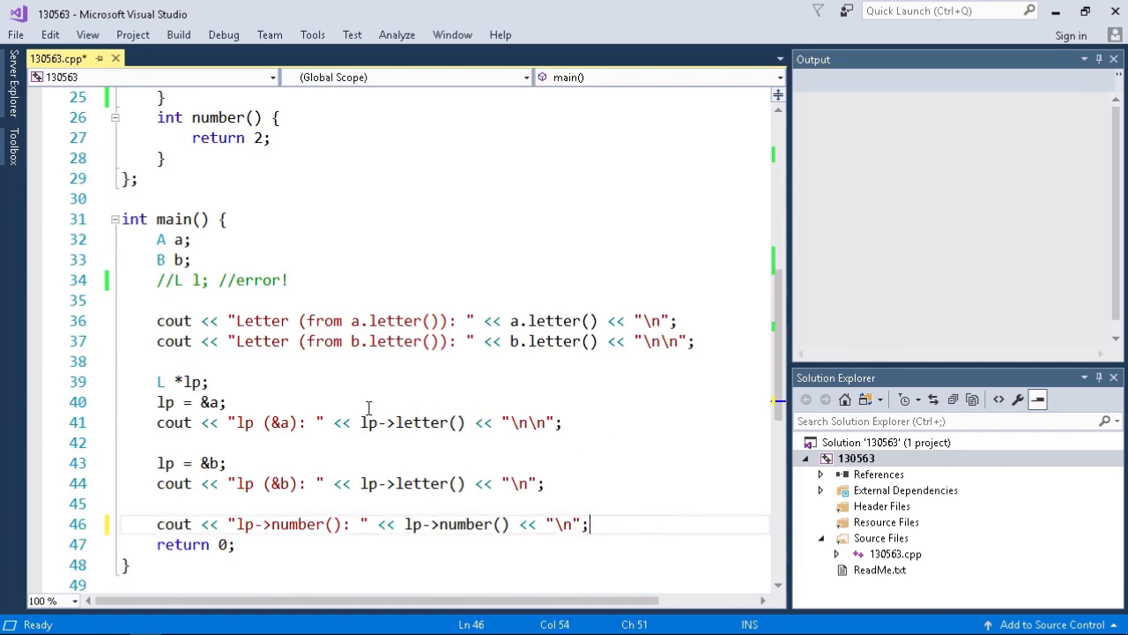
key(ctrl+s)
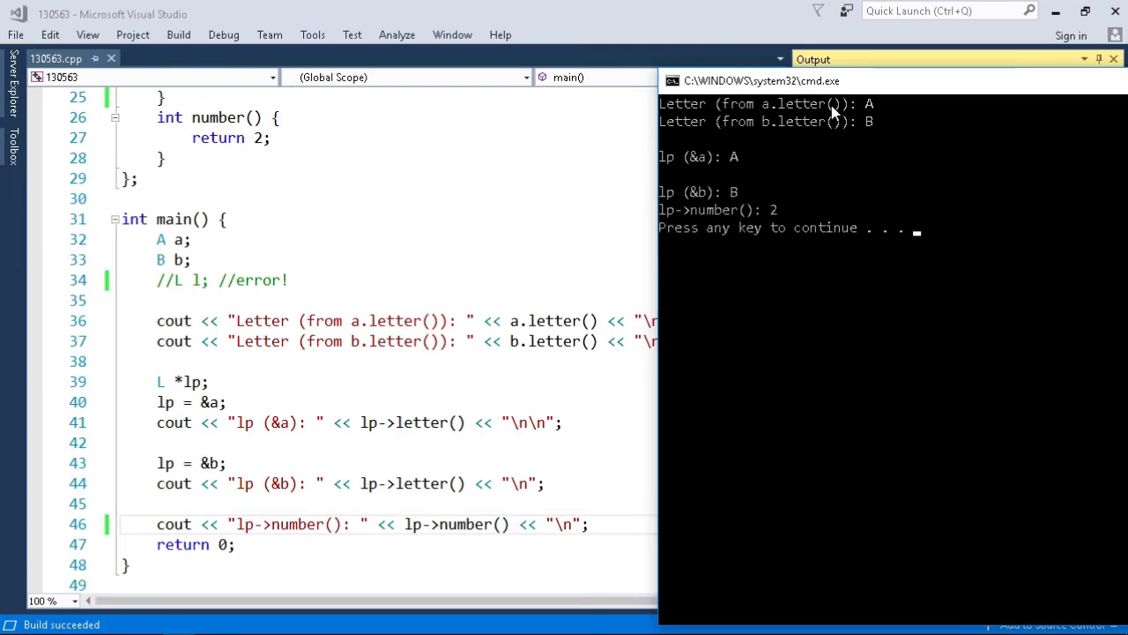
mouse_move(866, 108)
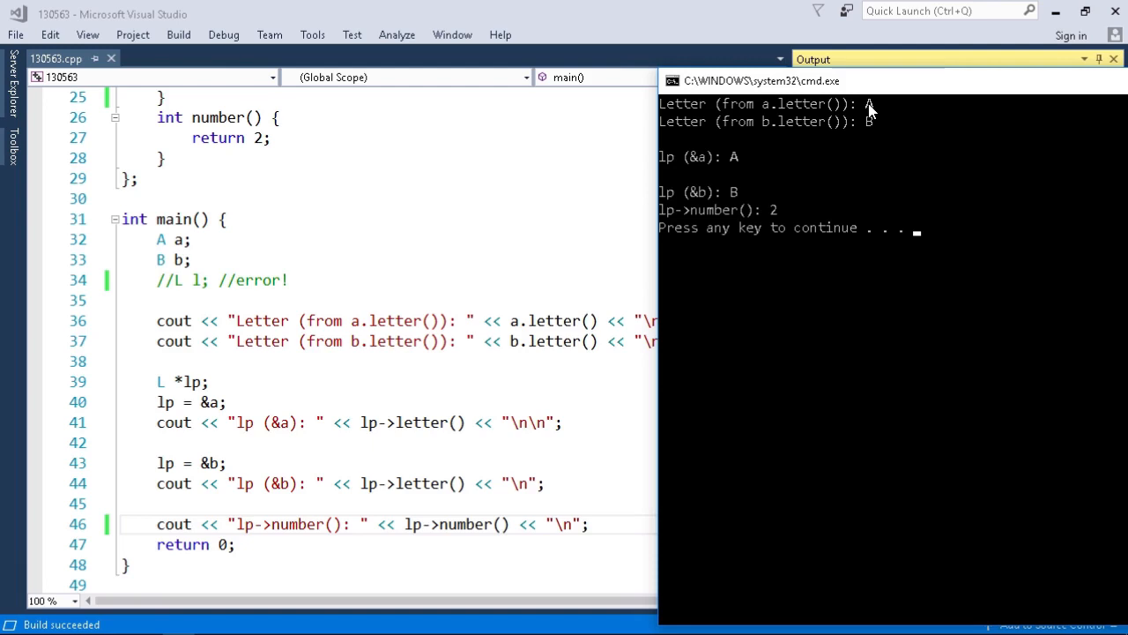
mouse_move(871, 127)
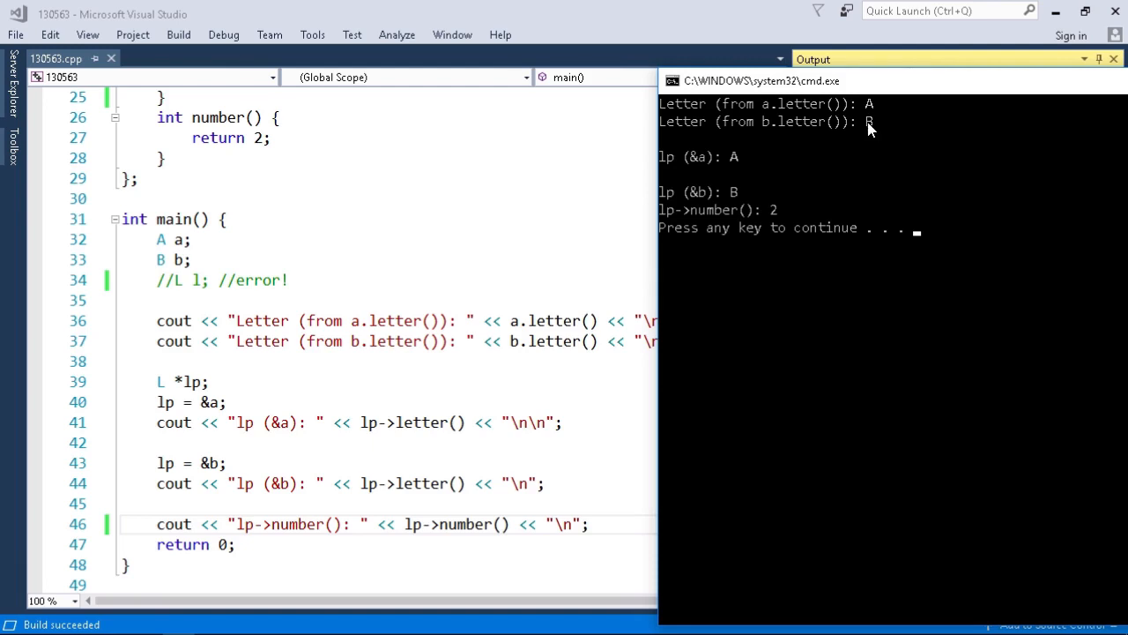
mouse_move(768, 185)
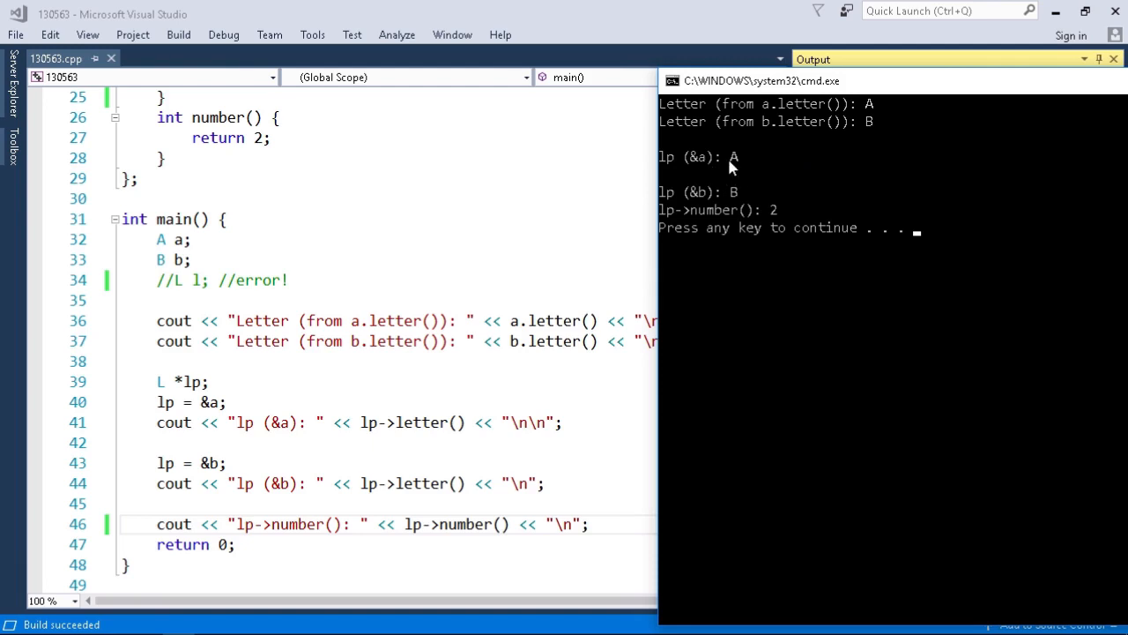
mouse_move(738, 167)
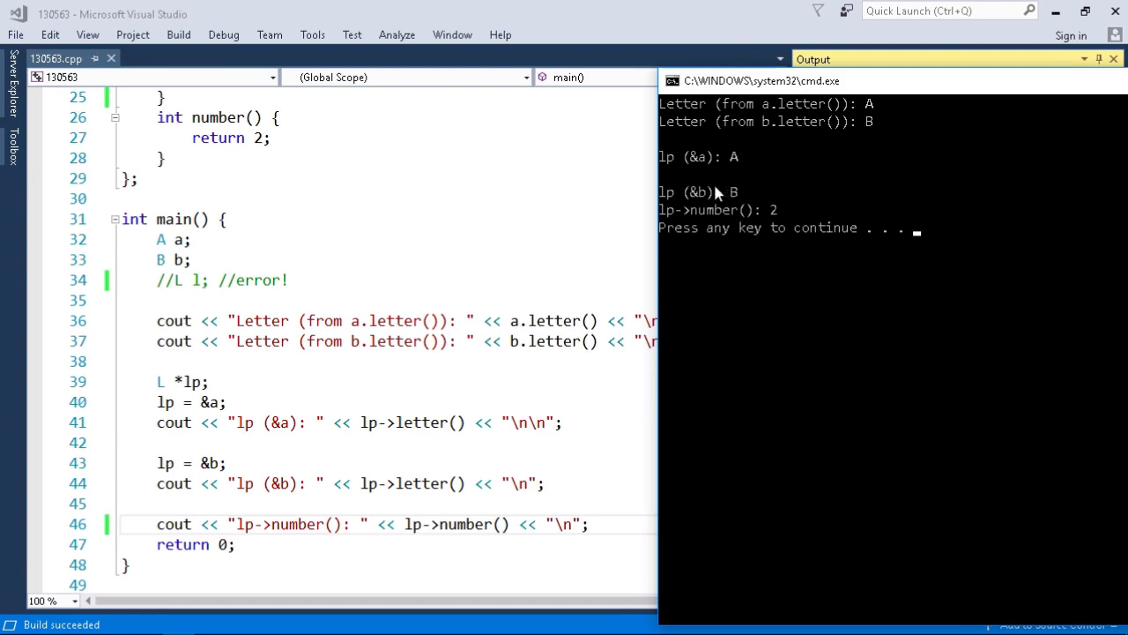
mouse_move(744, 198)
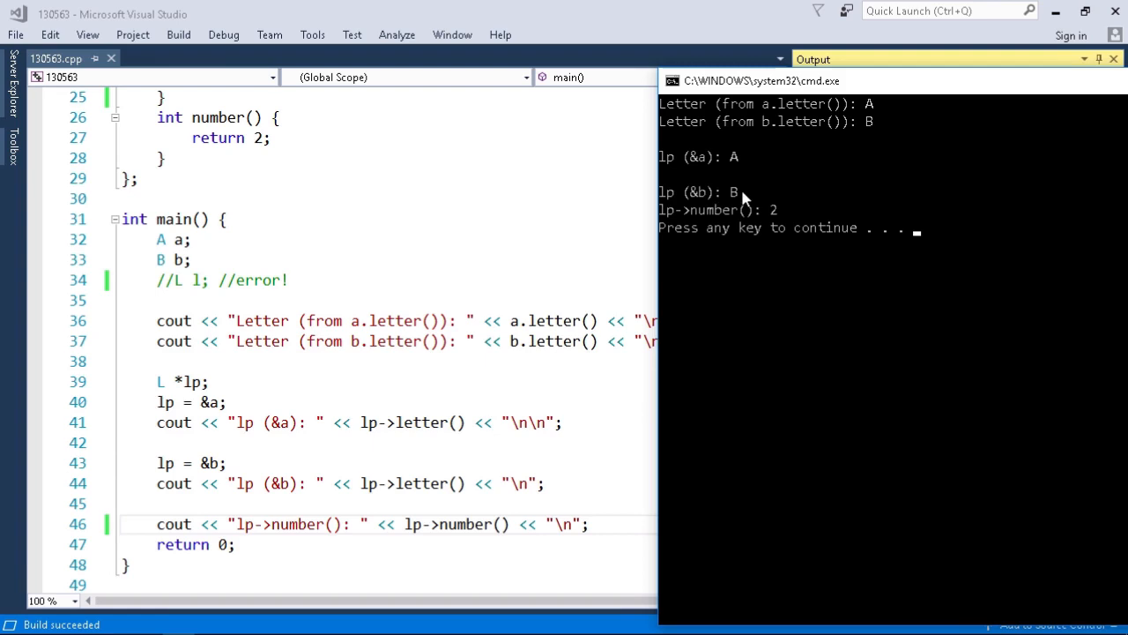
mouse_move(705, 215)
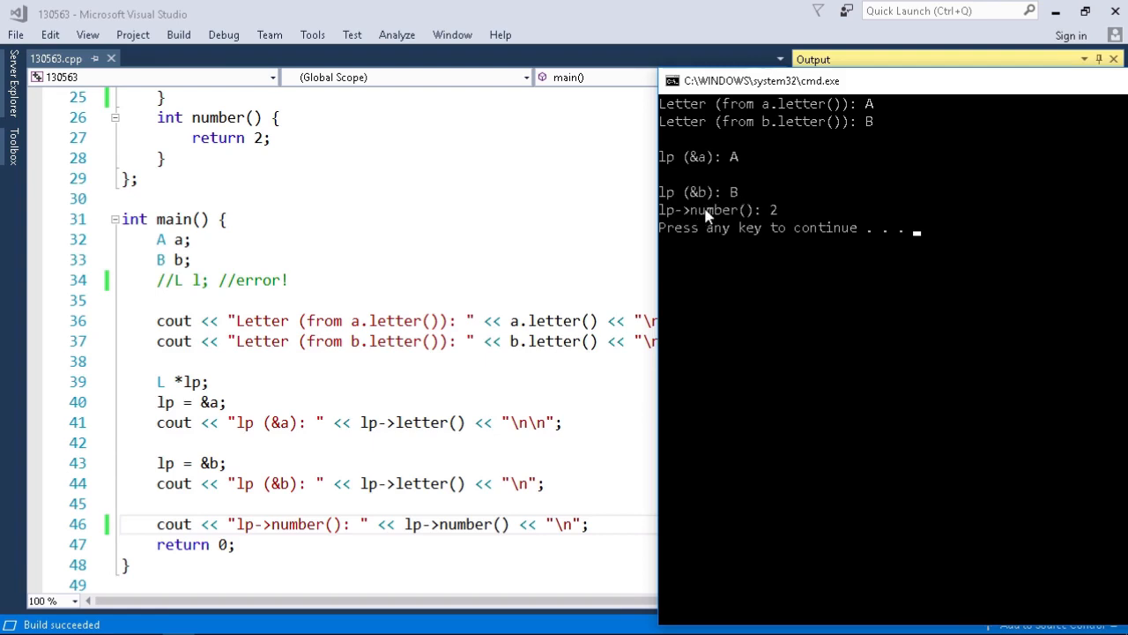
mouse_move(772, 218)
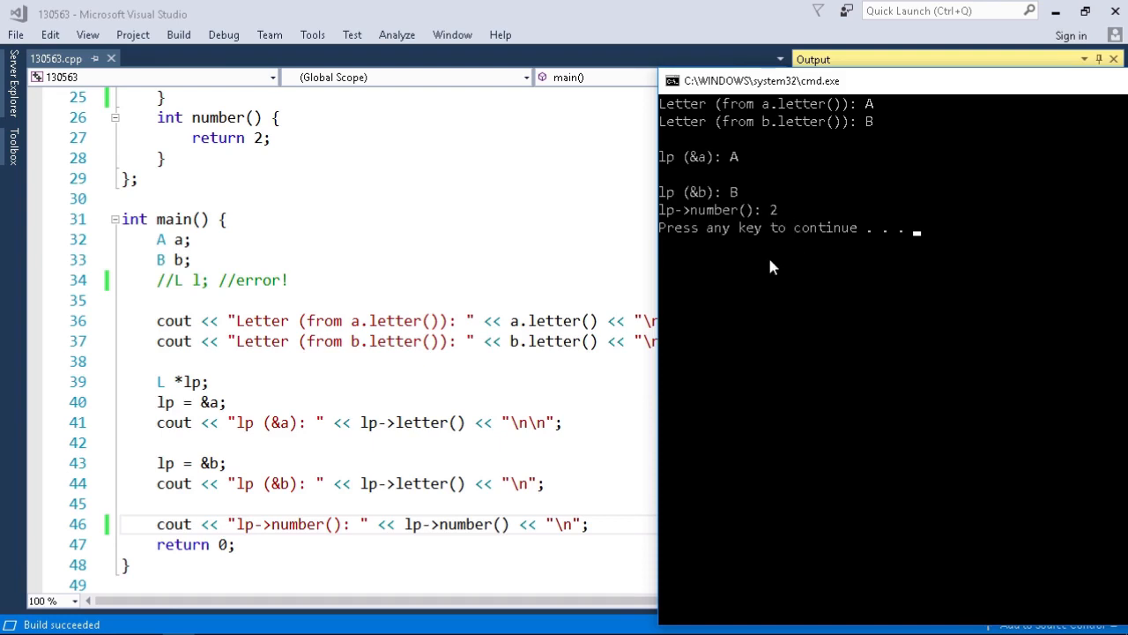
mouse_move(762, 269)
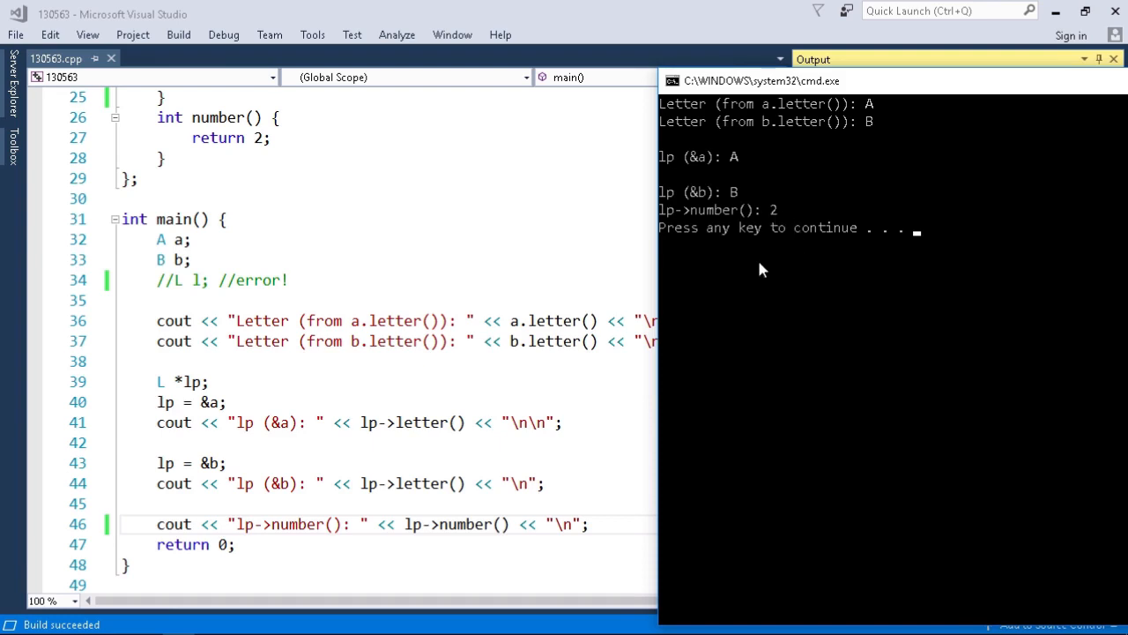
mouse_move(761, 271)
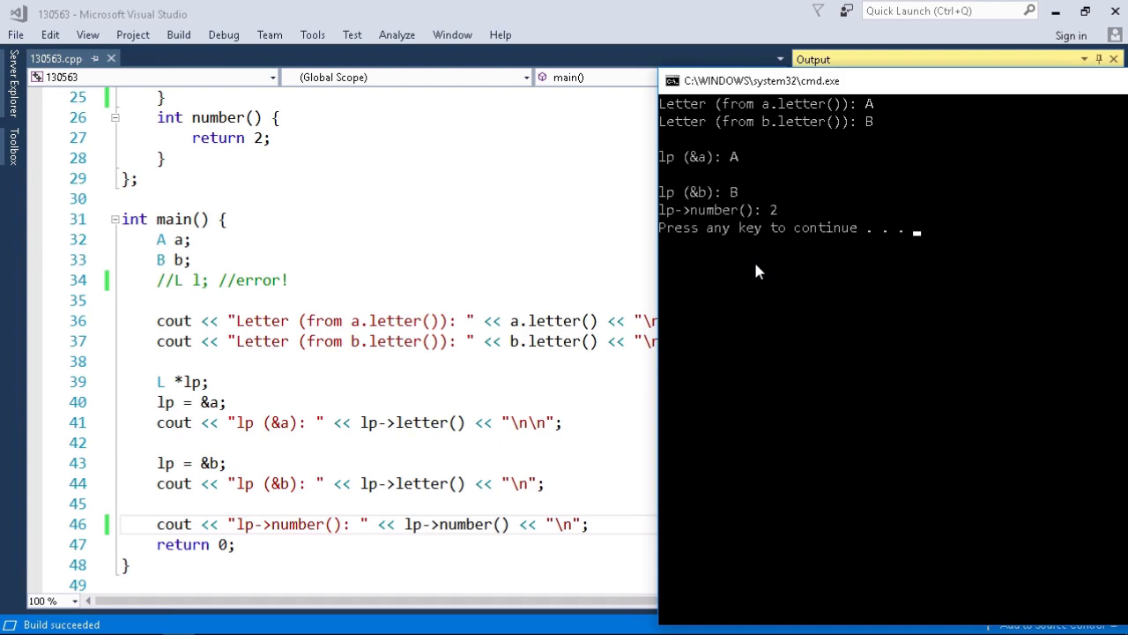